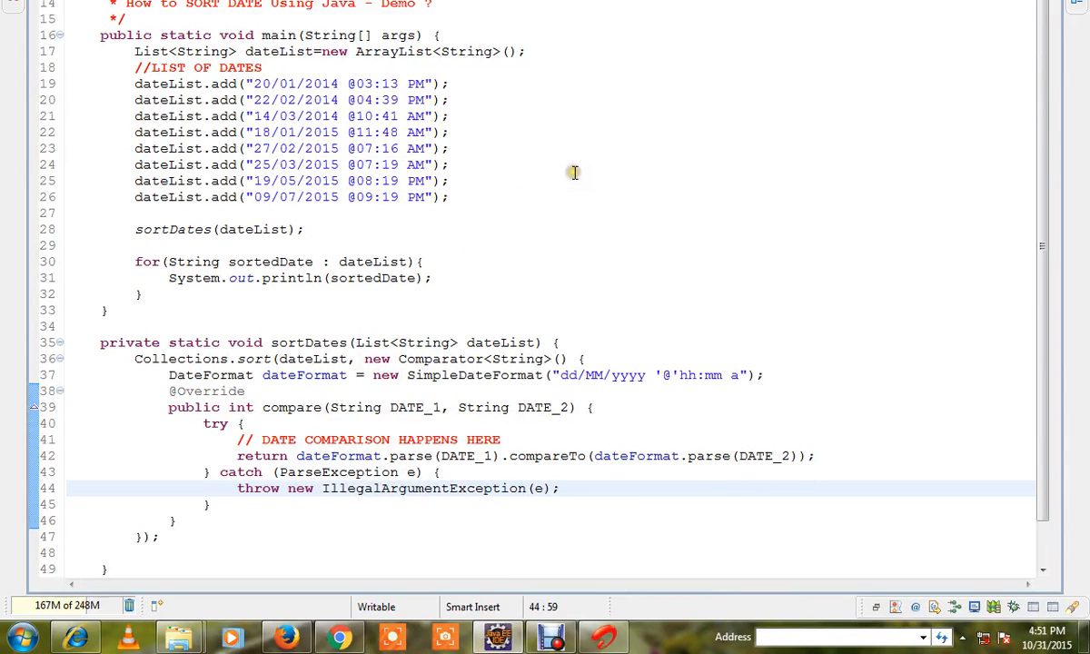
pyautogui.moveTo(573, 172)
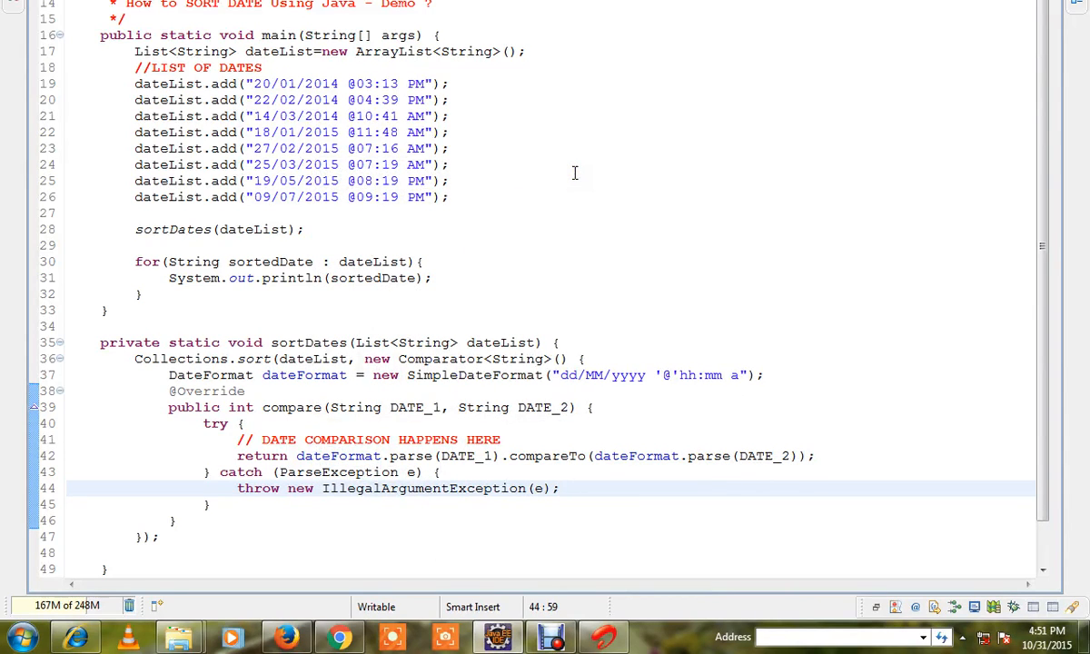
# Highlight the dateList, sortDates and dateFormat usages, then run the program as a Java Application
pyautogui.doubleClick(279, 51)
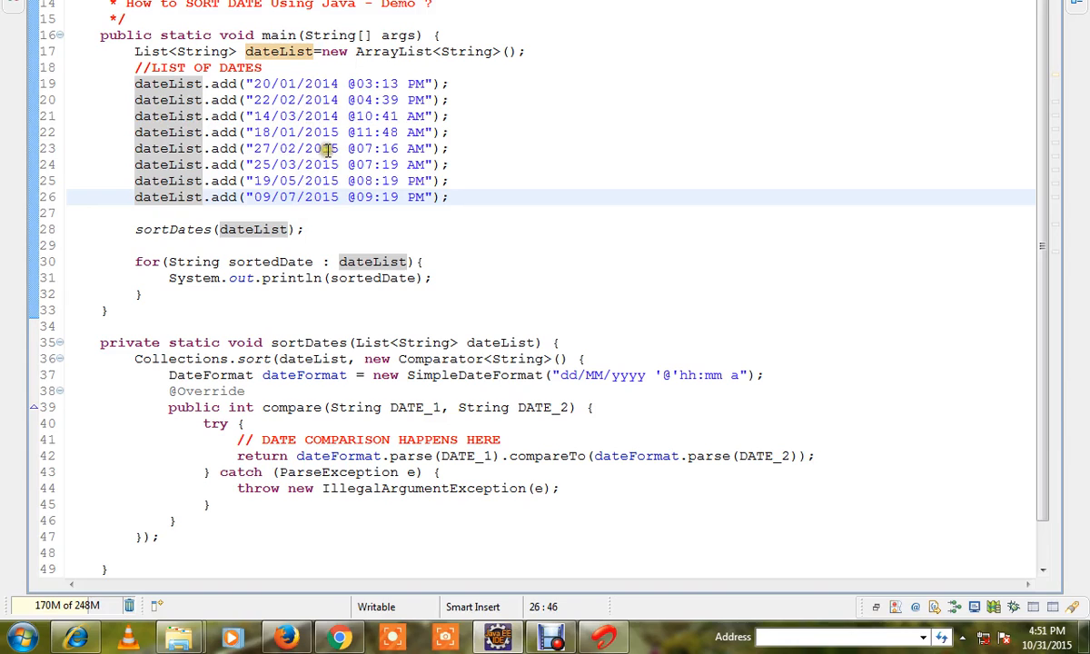
pyautogui.moveTo(323, 326)
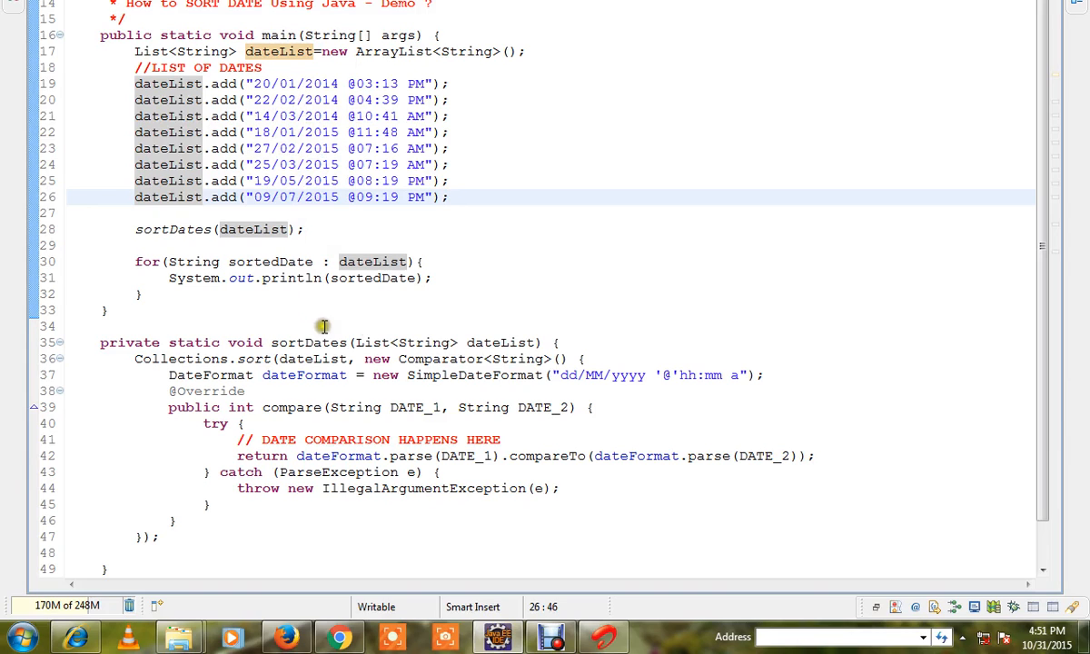
pyautogui.doubleClick(307, 342)
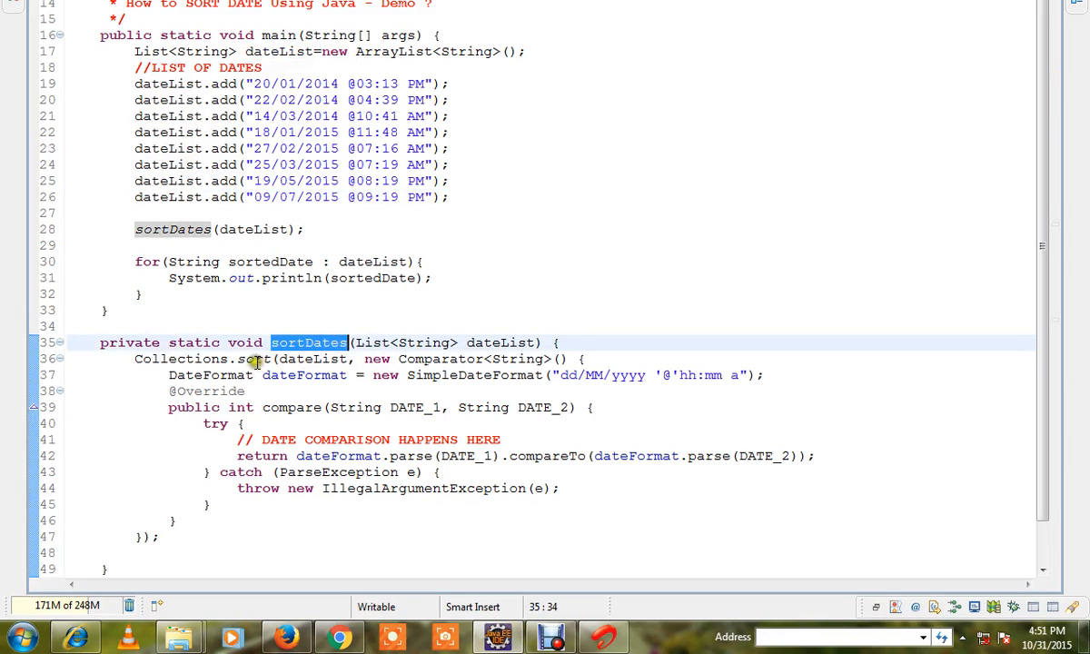
pyautogui.doubleClick(255, 358)
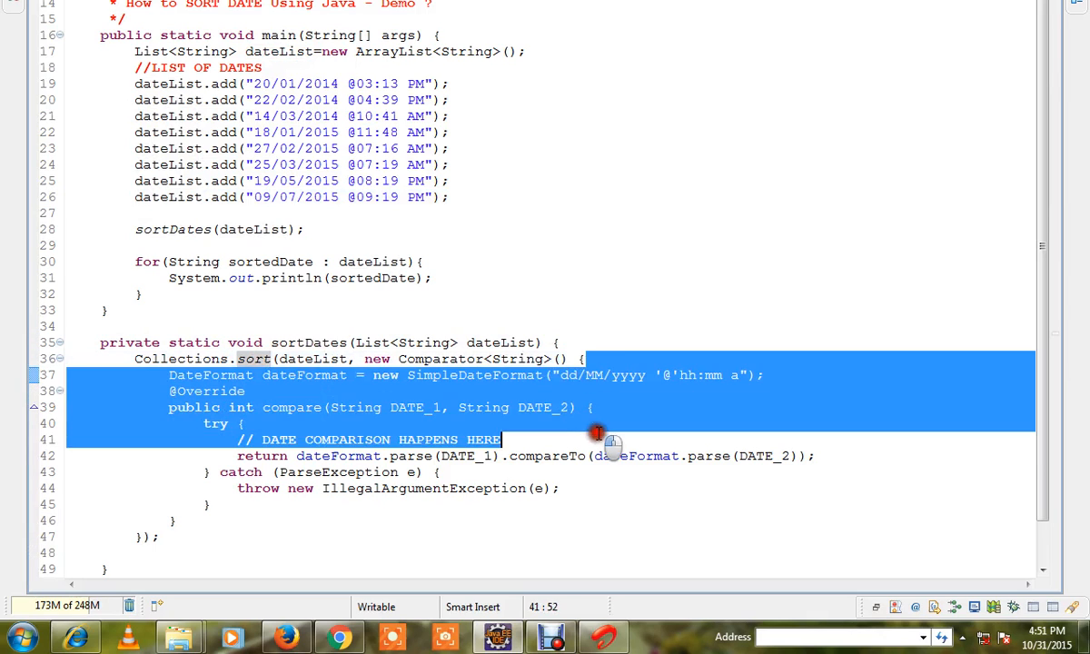
pyautogui.click(302, 407)
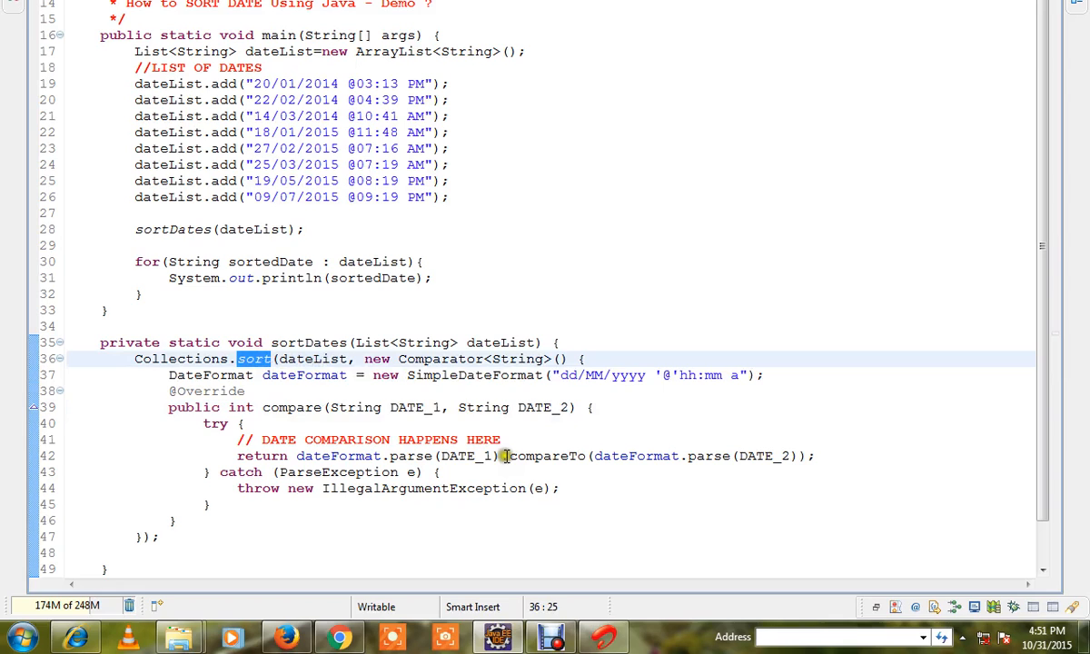
pyautogui.click(173, 375)
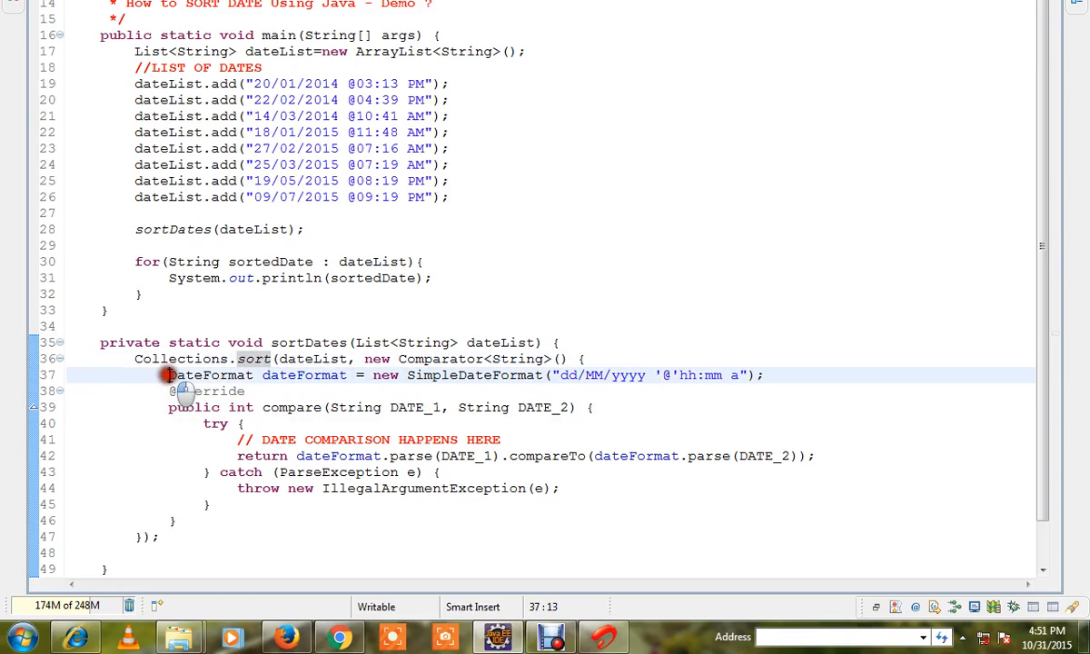
pyautogui.doubleClick(304, 375)
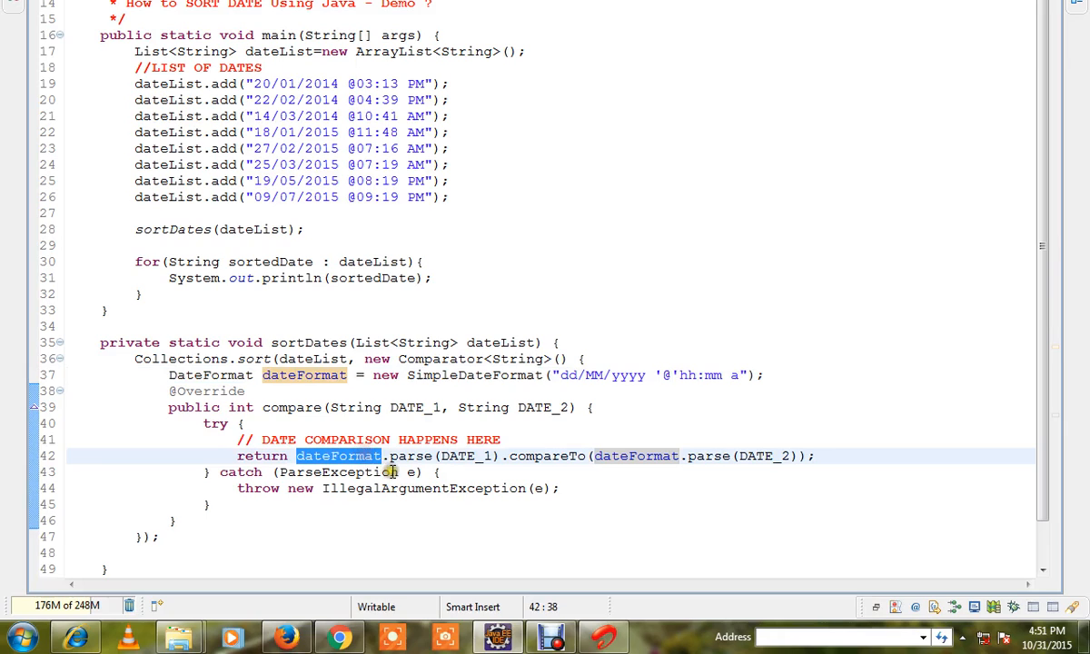
pyautogui.moveTo(448, 456)
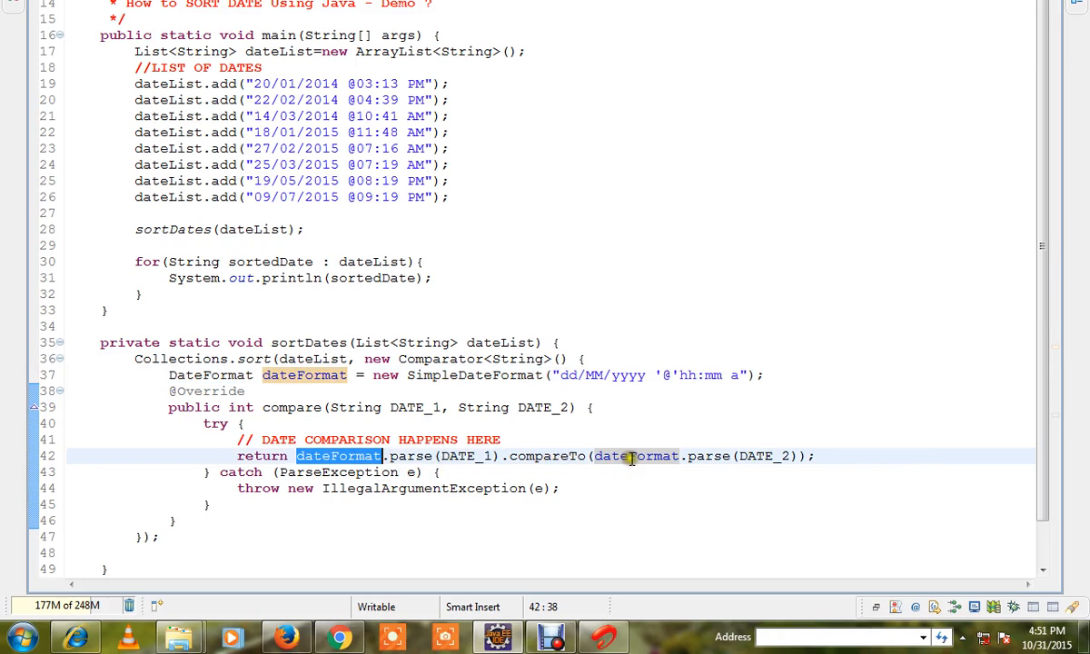
pyautogui.moveTo(636, 455)
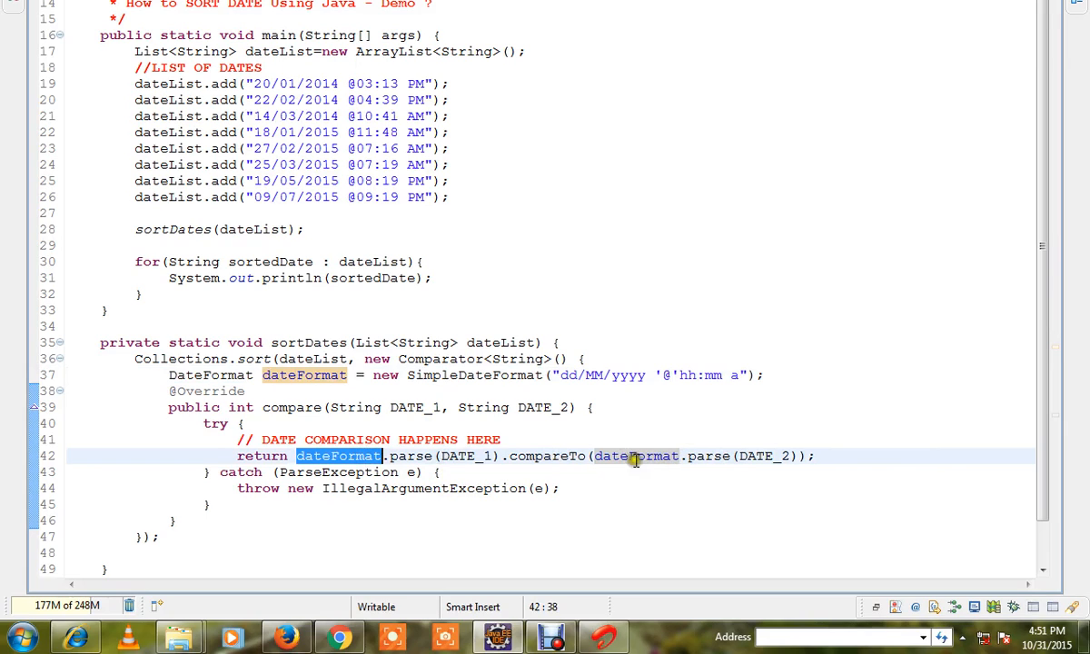
pyautogui.moveTo(704, 475)
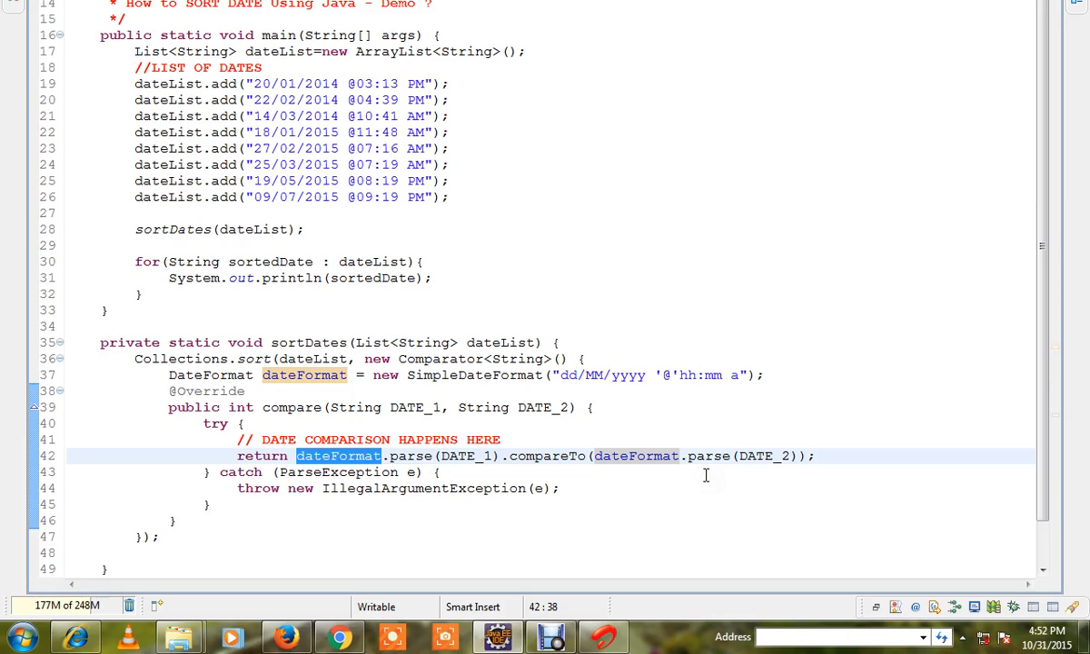
pyautogui.moveTo(706, 455)
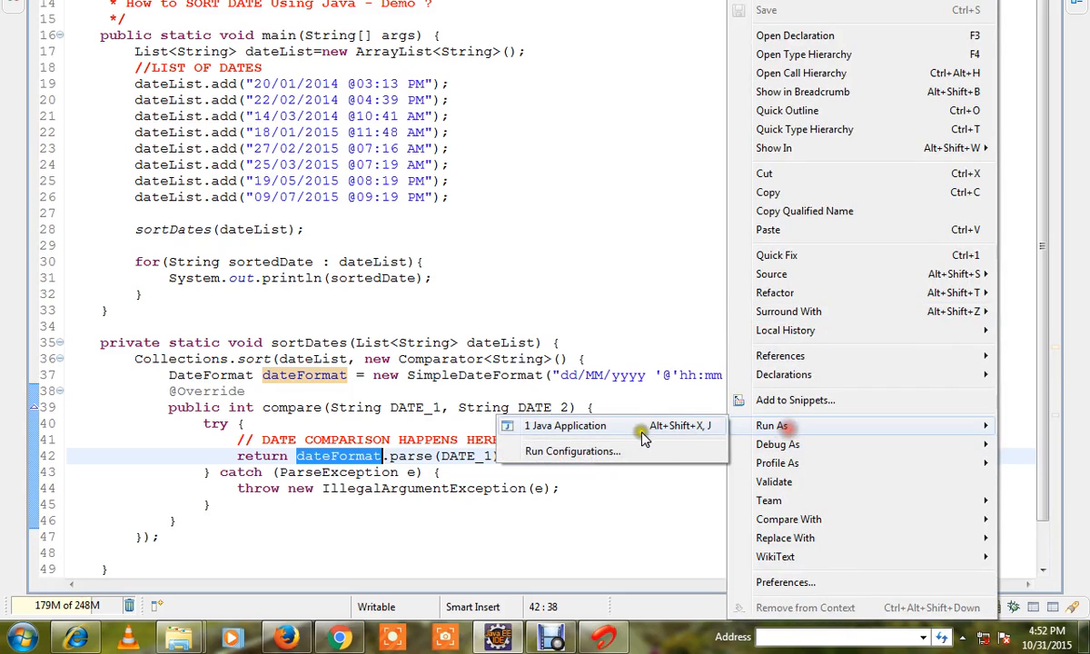
pyautogui.click(566, 425)
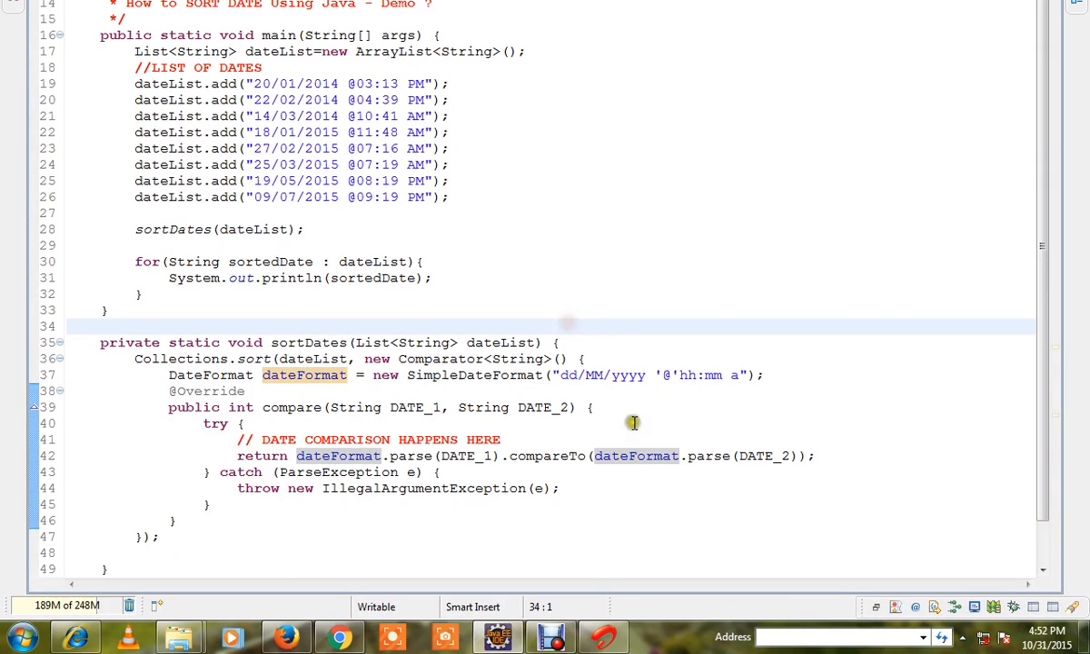
pyautogui.moveTo(646, 466)
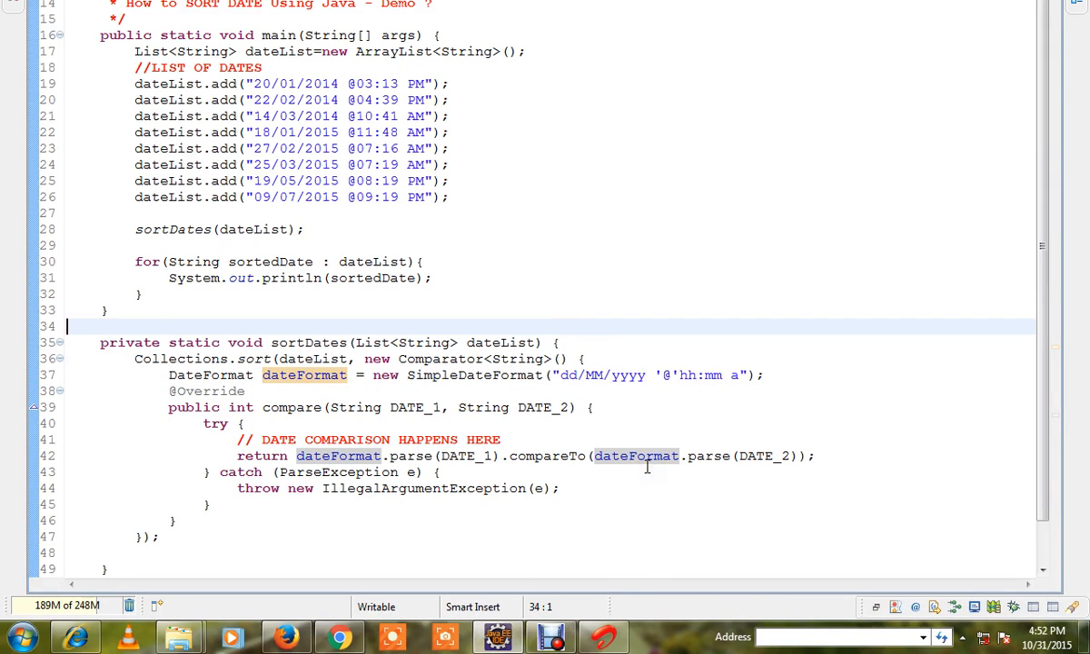